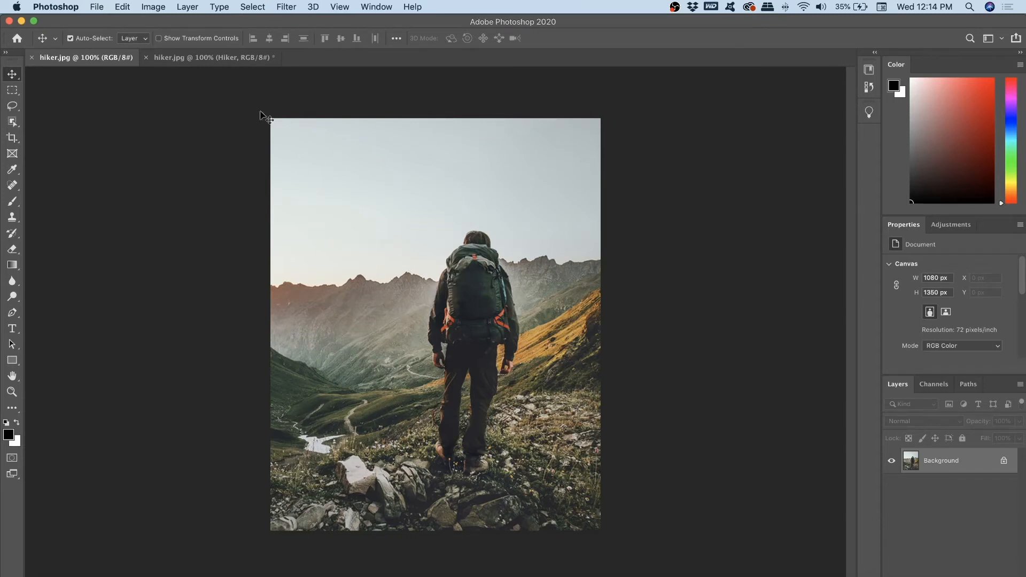
# - Close the extra hiker document tab, keeping the original hiker.jpg open
pyautogui.click(209, 58)
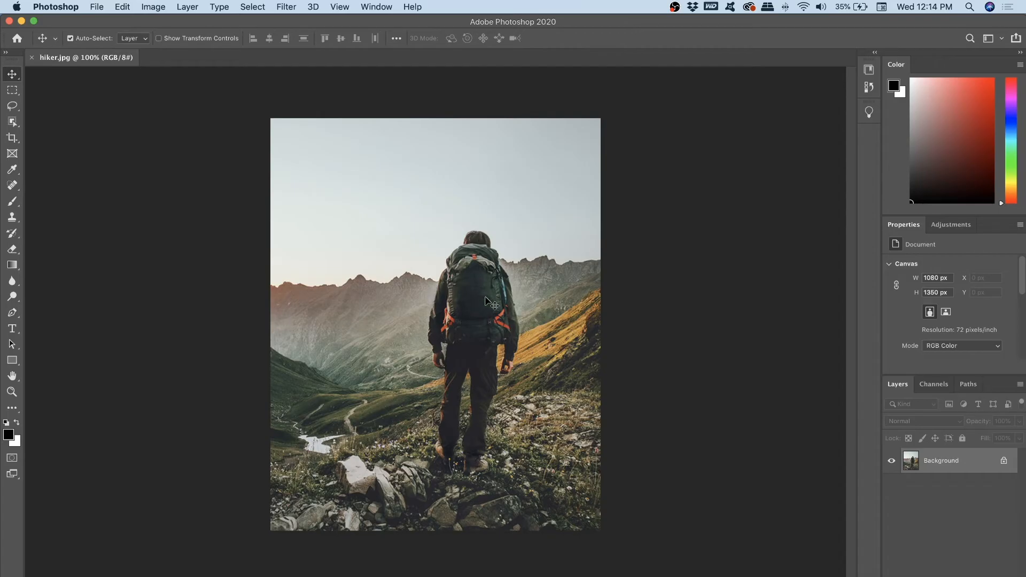
pyautogui.moveTo(322, 111)
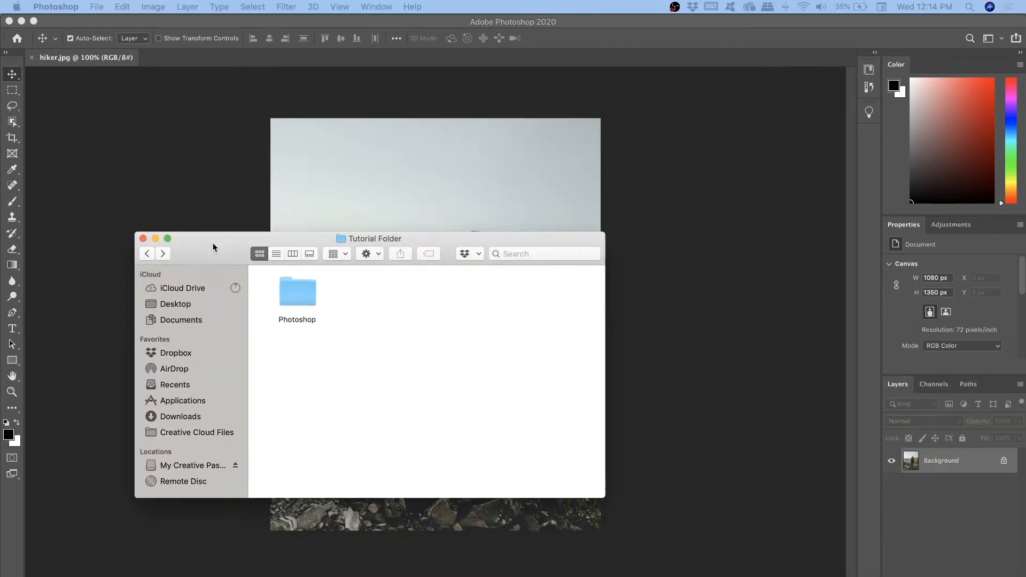
# - Open hiker.jpg from the Photoshop folder with Adobe Photoshop 2020
pyautogui.doubleClick(297, 290)
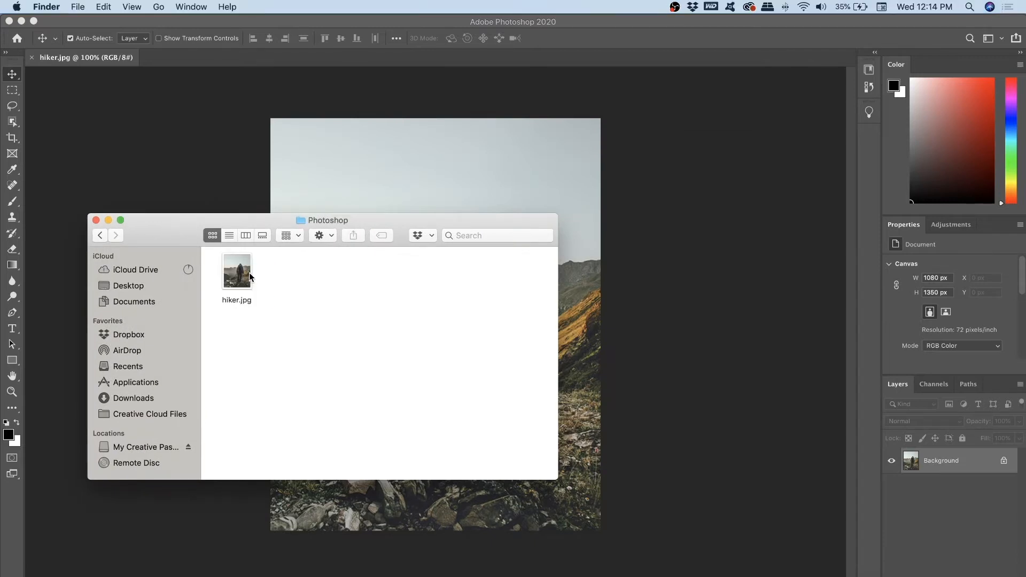
pyautogui.rightClick(236, 271)
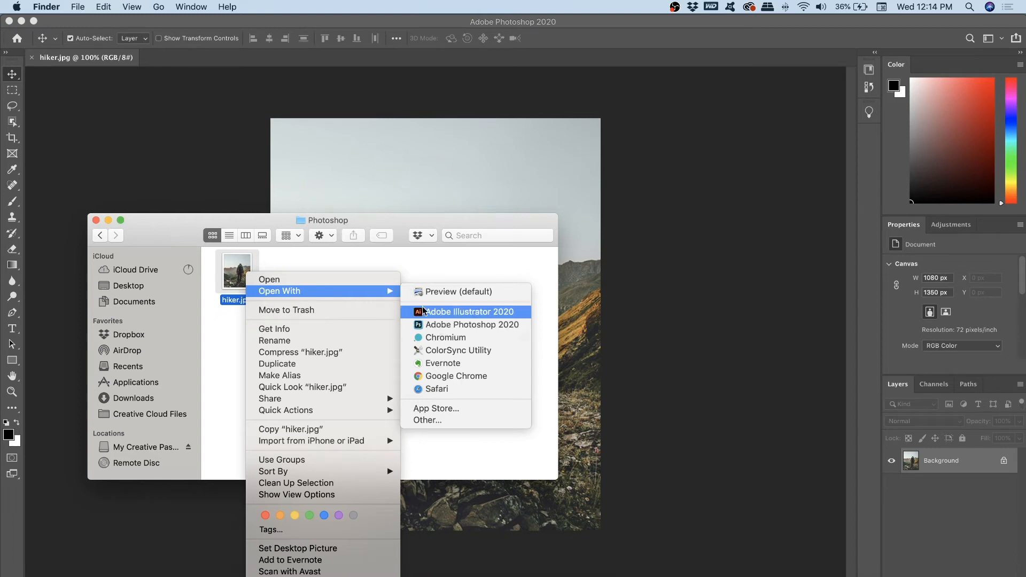
pyautogui.click(471, 325)
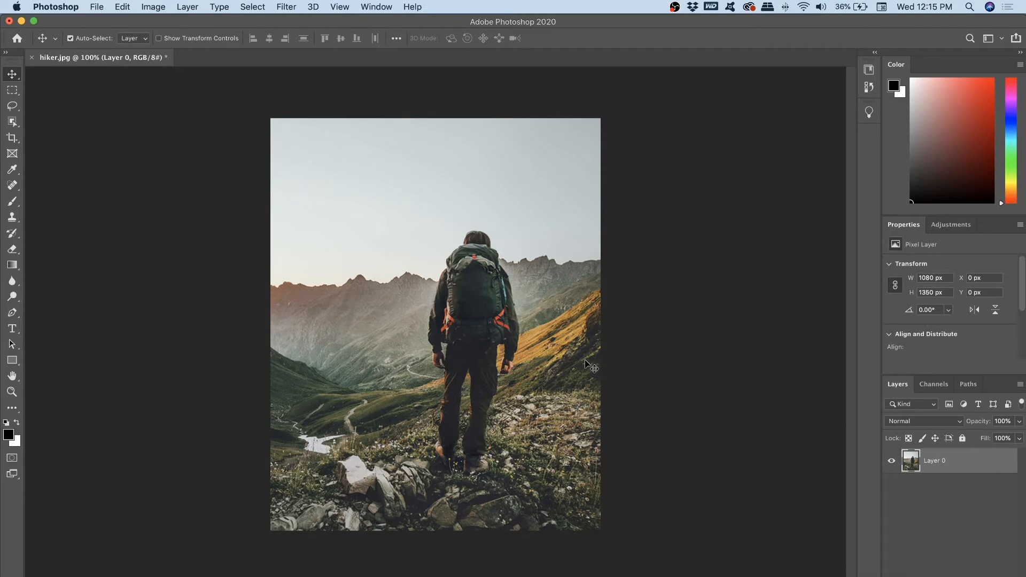
# - Extend the canvas with the Crop tool to roughly 1918 px wide
pyautogui.click(11, 138)
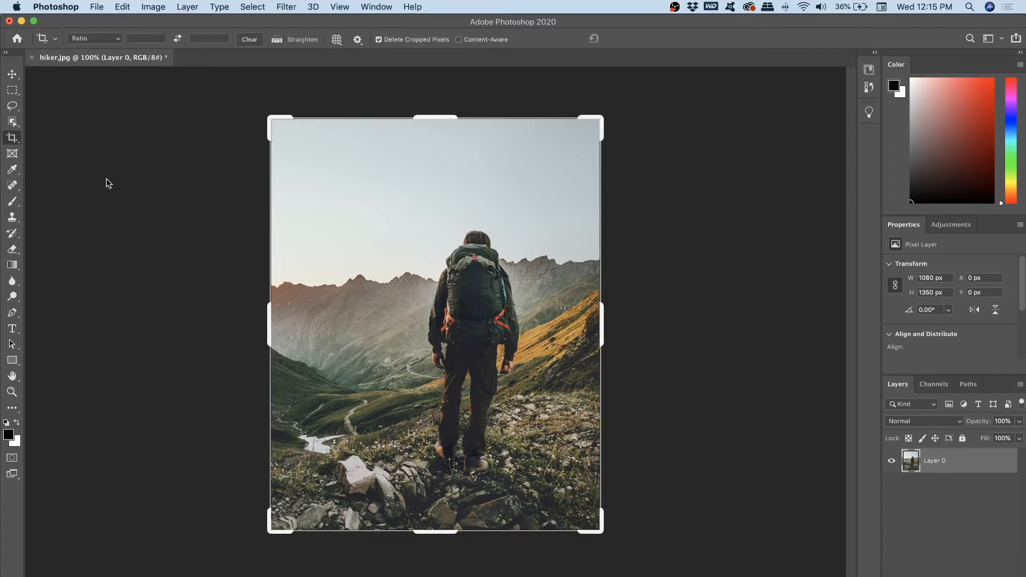
pyautogui.moveTo(411, 237)
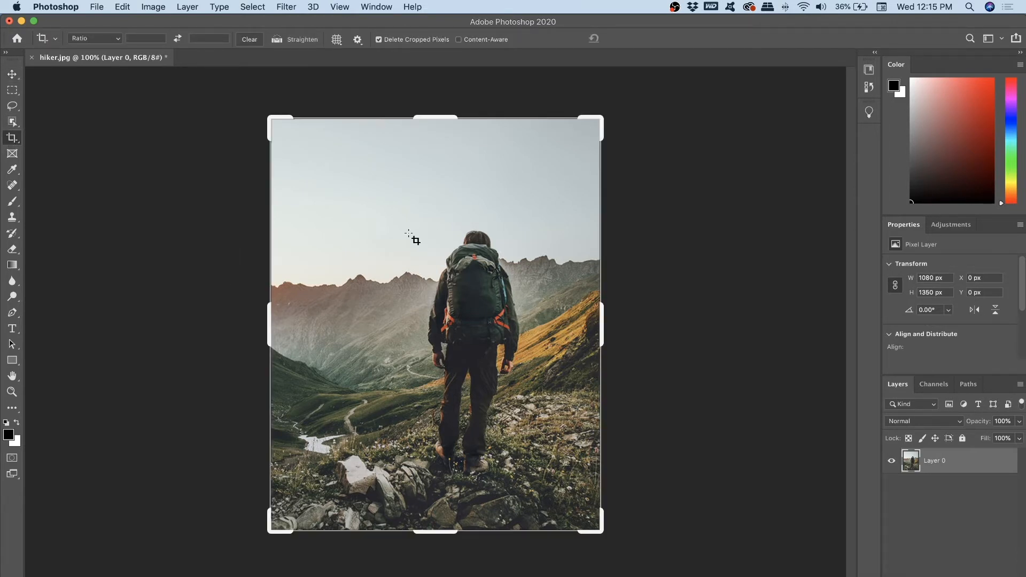
pyautogui.moveTo(597, 326); pyautogui.dragTo(603, 308)
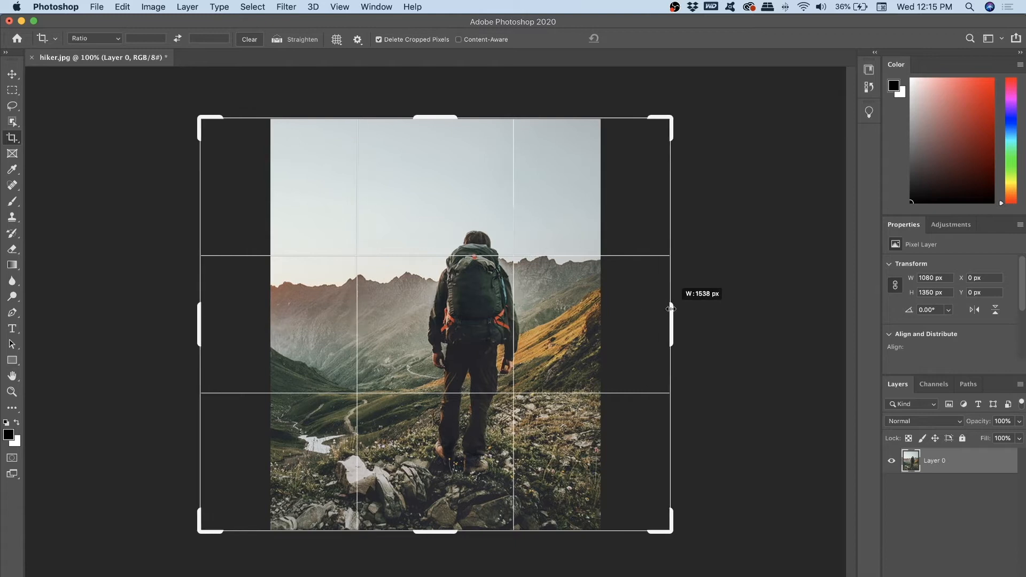
pyautogui.moveTo(670, 310); pyautogui.dragTo(759, 304)
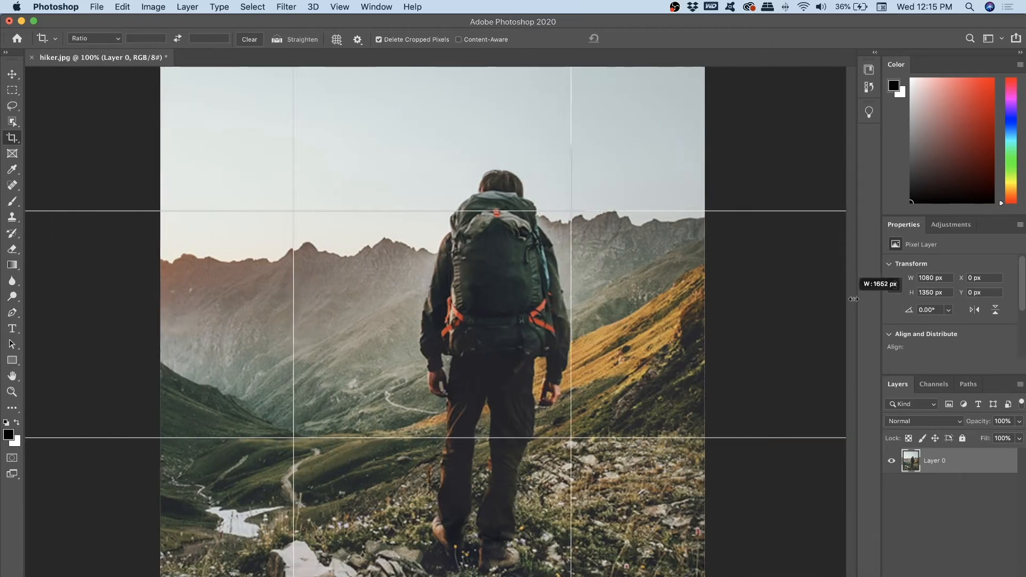
pyautogui.moveTo(853, 299); pyautogui.dragTo(810, 299)
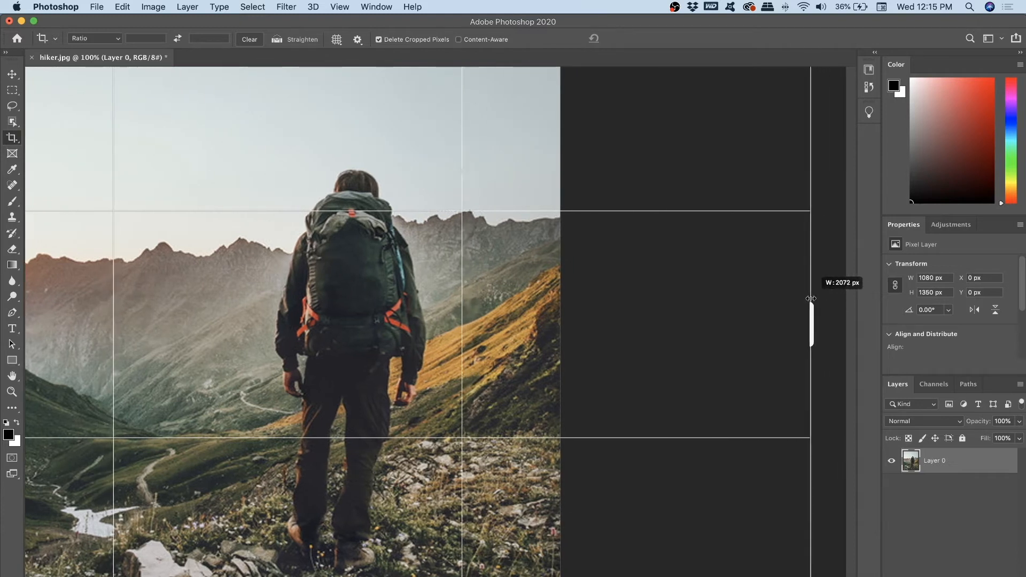
pyautogui.moveTo(811, 298); pyautogui.dragTo(789, 298)
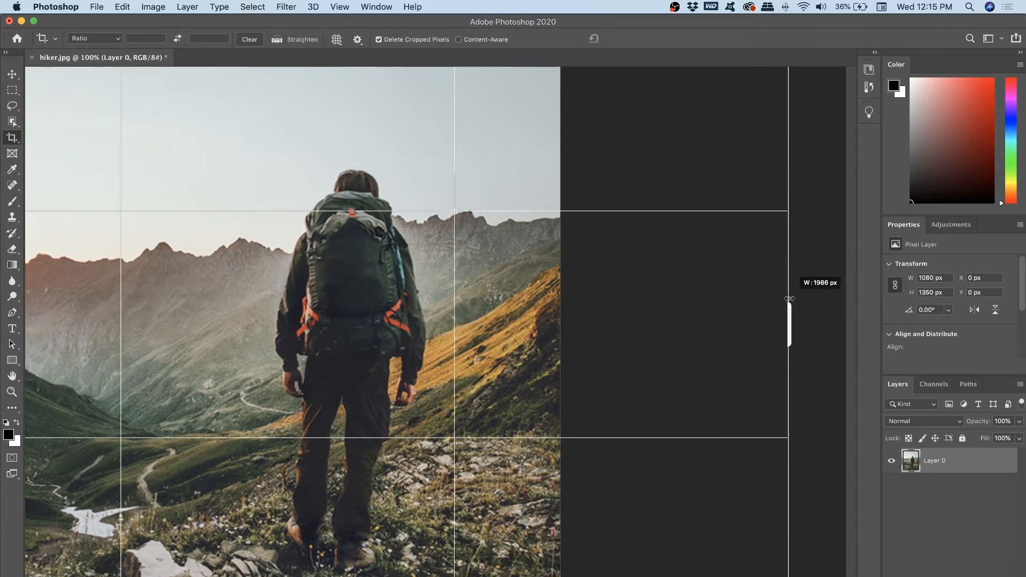
pyautogui.moveTo(789, 299); pyautogui.dragTo(771, 299)
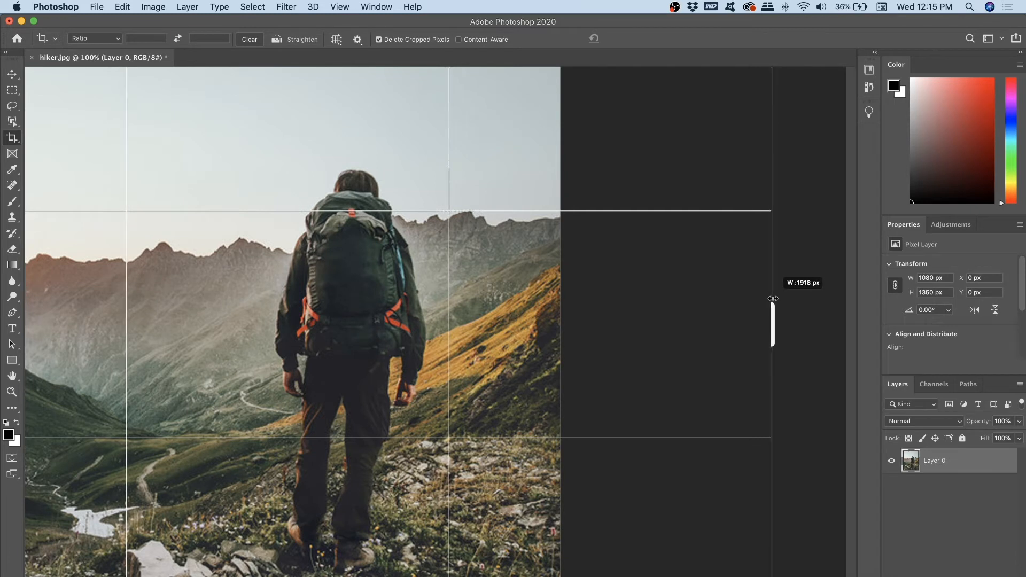
pyautogui.moveTo(771, 323); pyautogui.dragTo(771, 324)
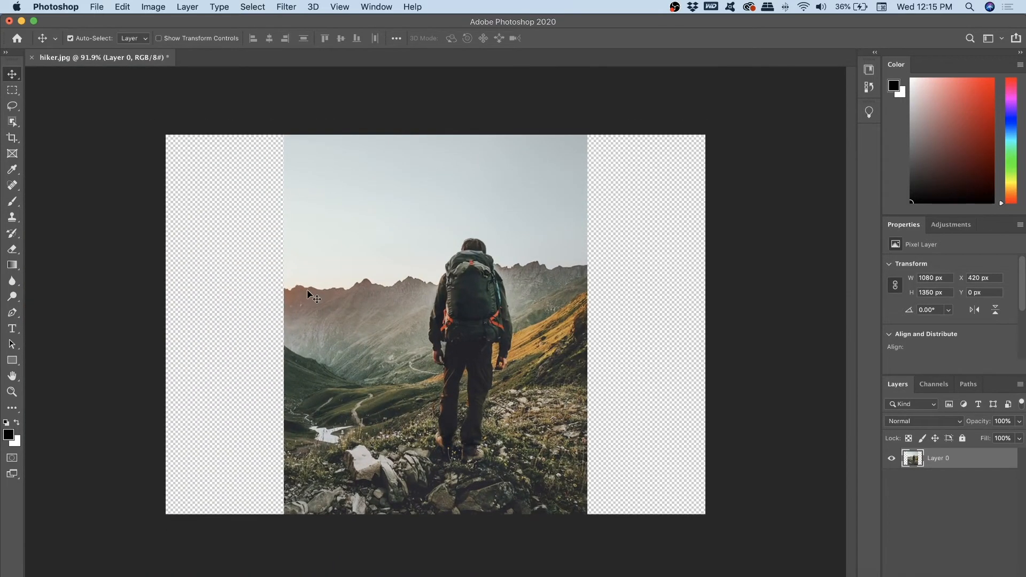
pyautogui.moveTo(320, 293)
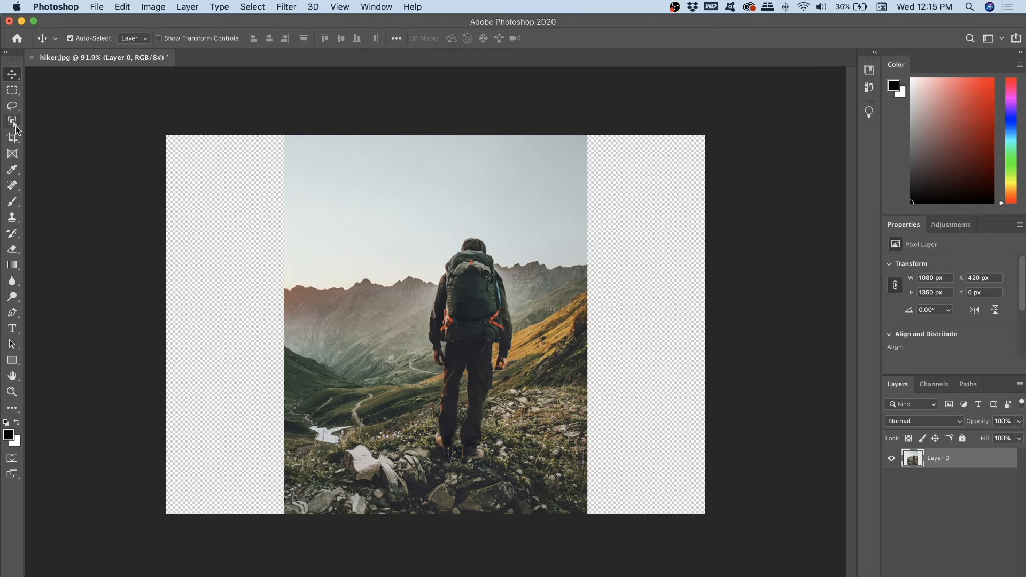
# - Select the hiker by dragging a box around him with the Object Selection Tool
pyautogui.click(11, 121)
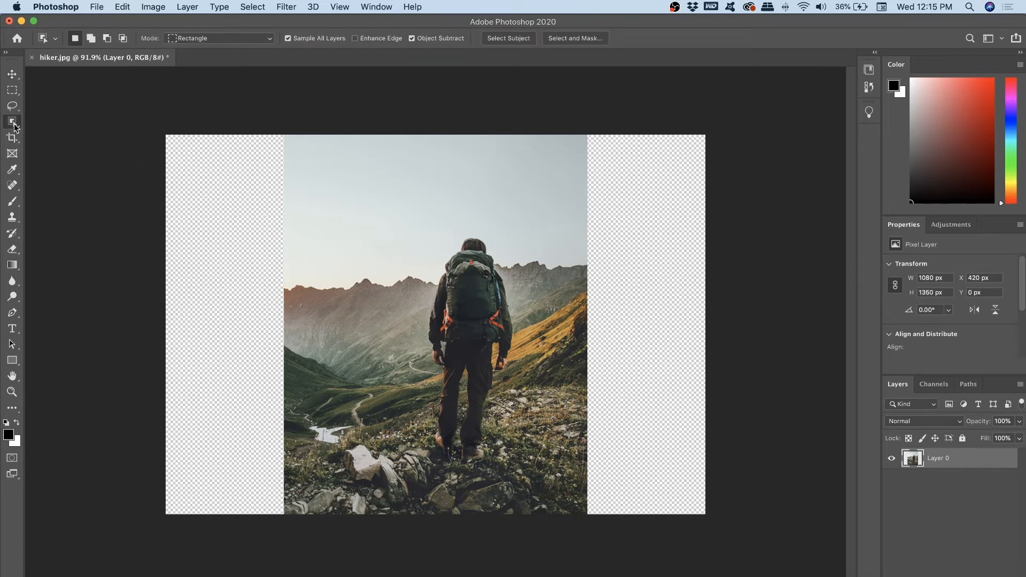
pyautogui.click(11, 121)
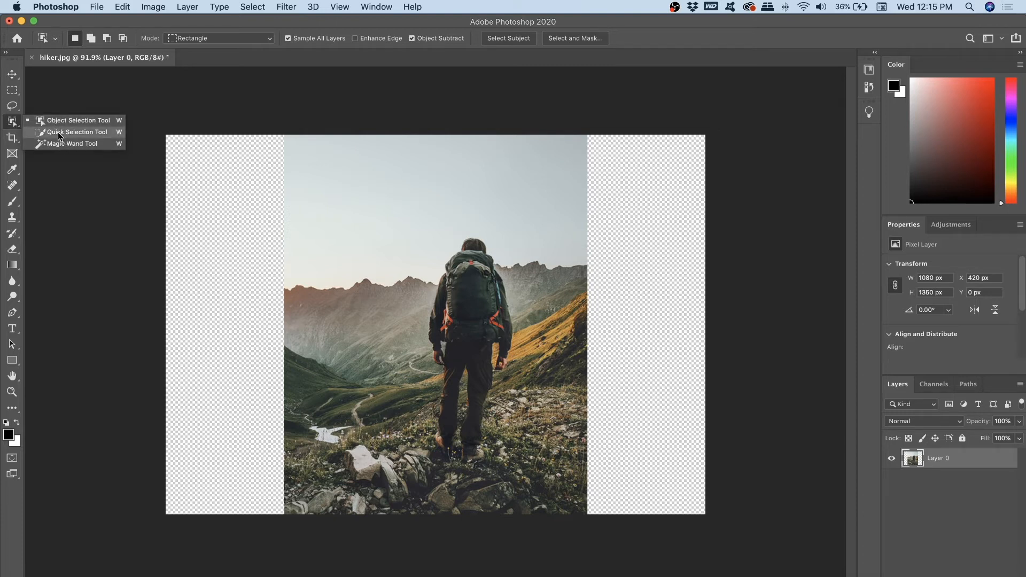
pyautogui.moveTo(77, 120)
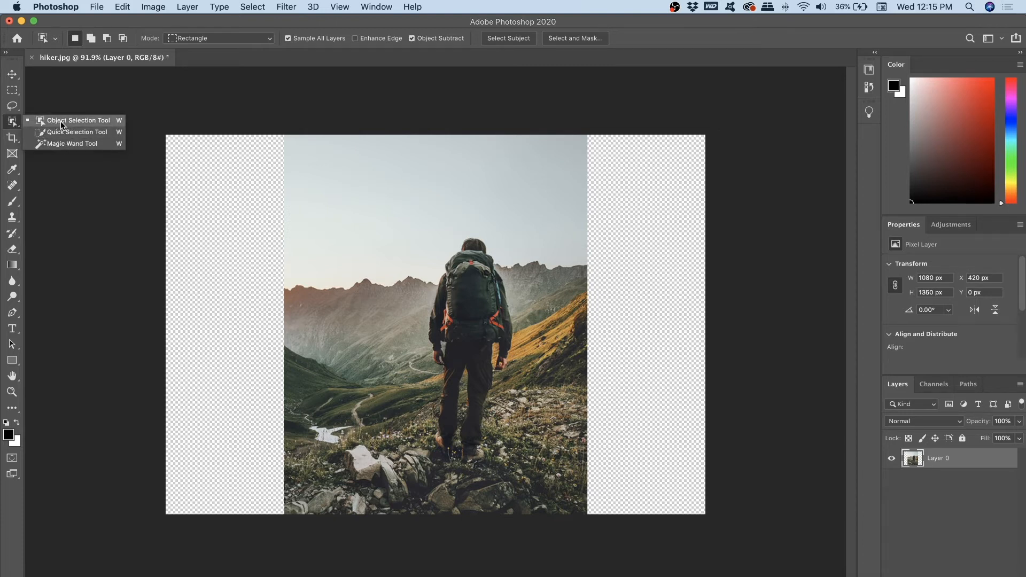
pyautogui.click(78, 120)
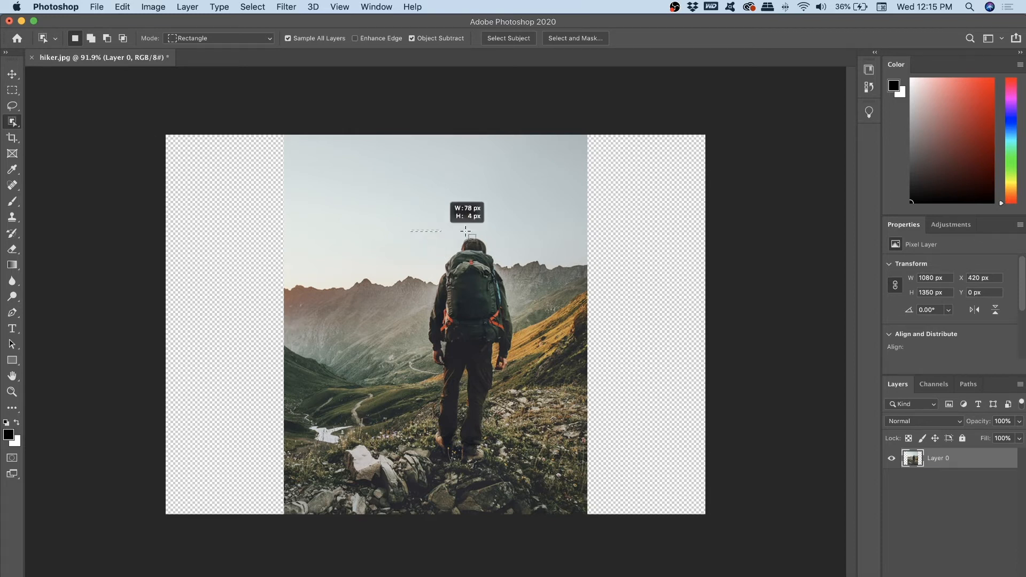
pyautogui.moveTo(466, 232); pyautogui.dragTo(533, 466)
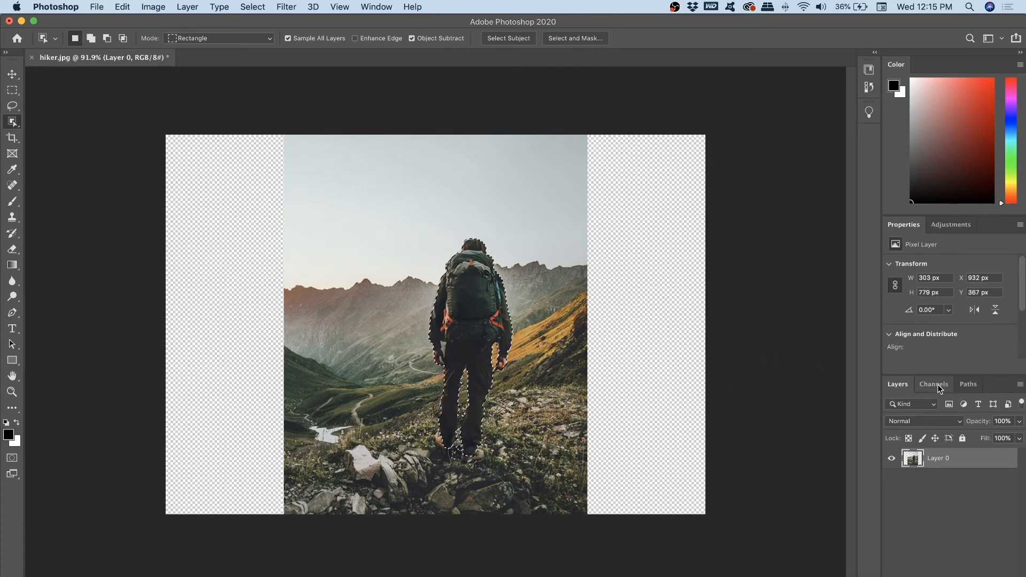
# - Show the Channels panel from the Window menu and deselect the hiker
pyautogui.click(934, 385)
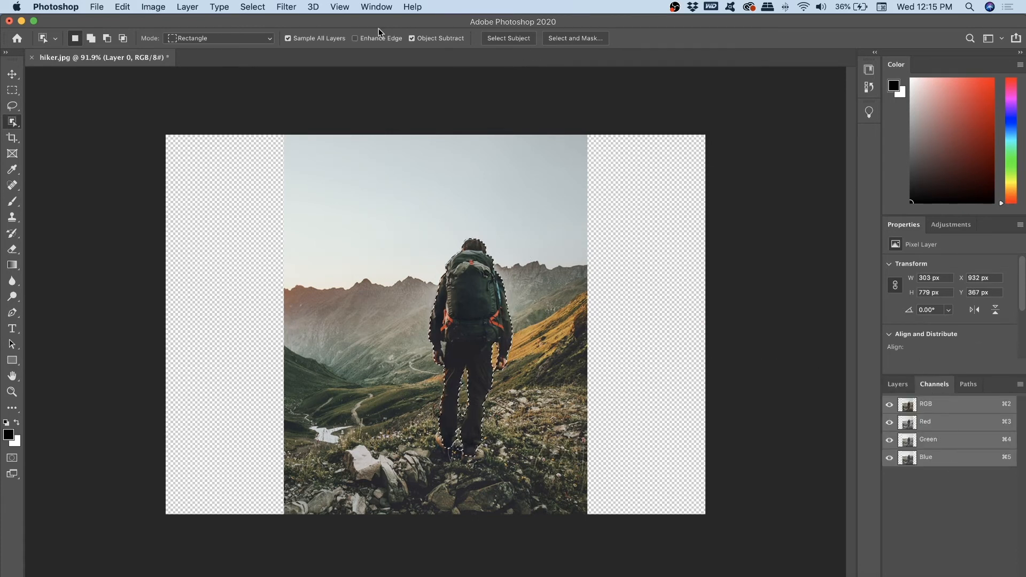
pyautogui.click(377, 6)
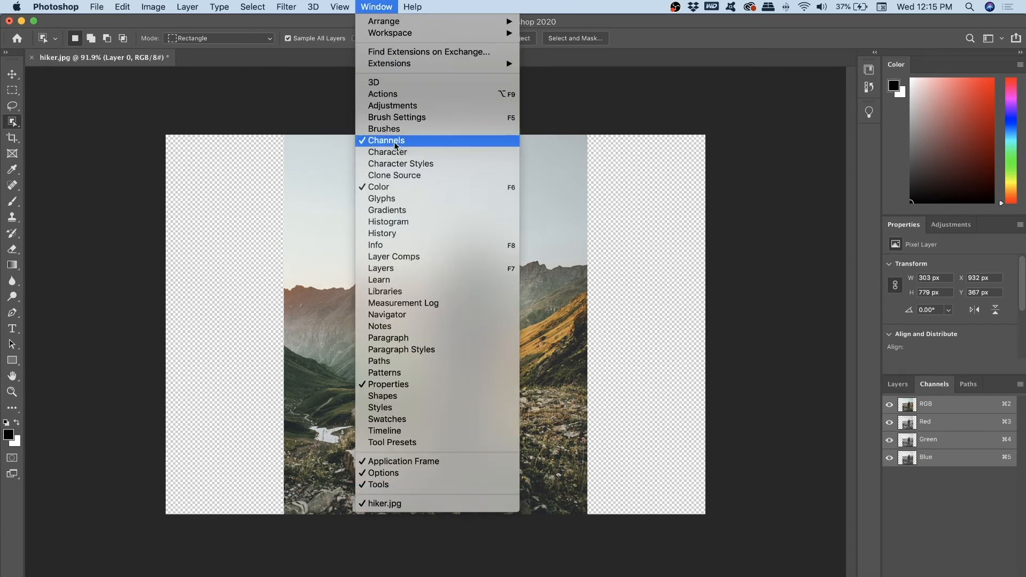
pyautogui.moveTo(371, 67)
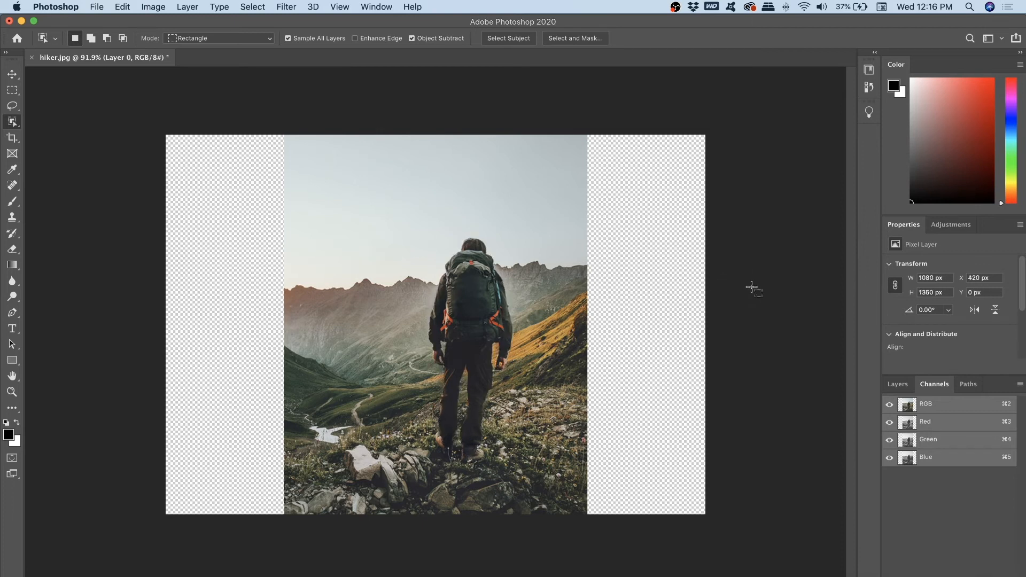
pyautogui.click(11, 74)
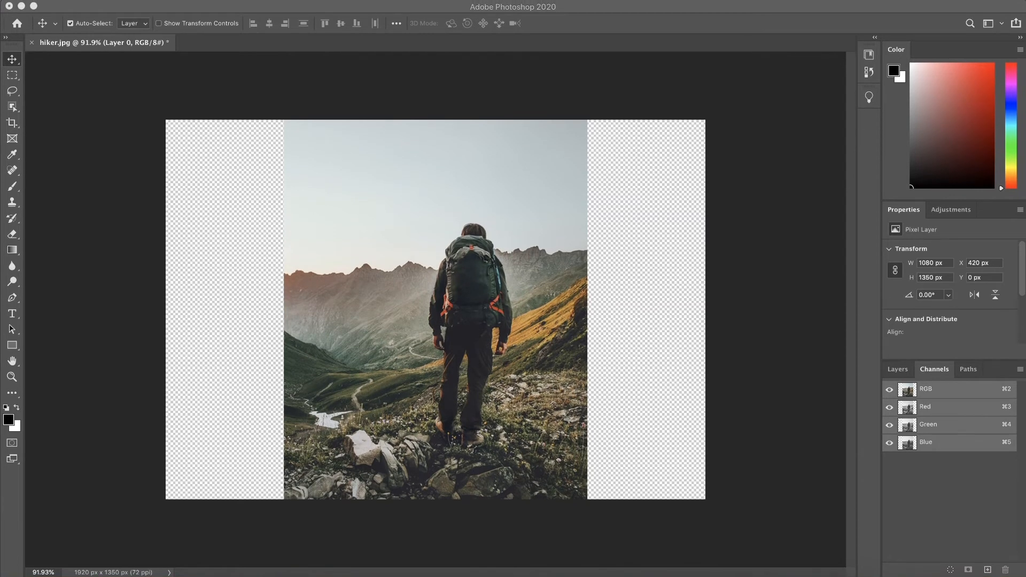
pyautogui.moveTo(400, 438)
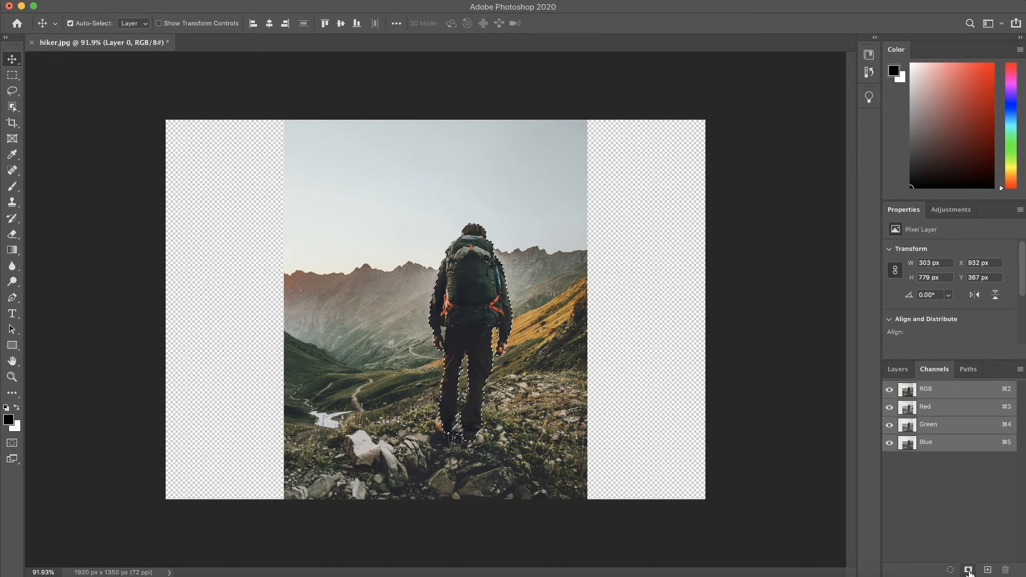
# - Save the hiker selection as channel Alpha 1, briefly previewing its overlay
pyautogui.click(969, 569)
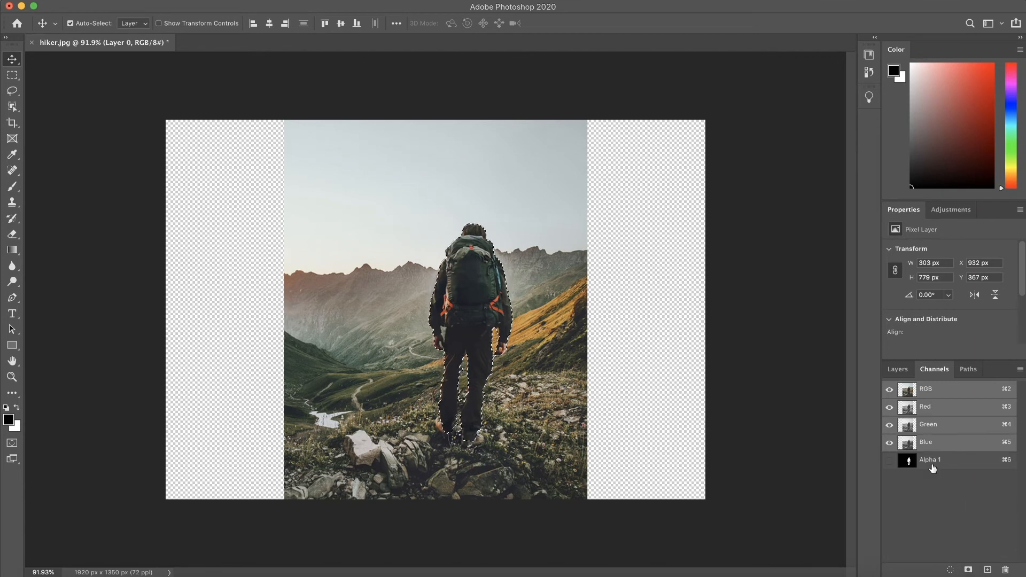
pyautogui.click(889, 462)
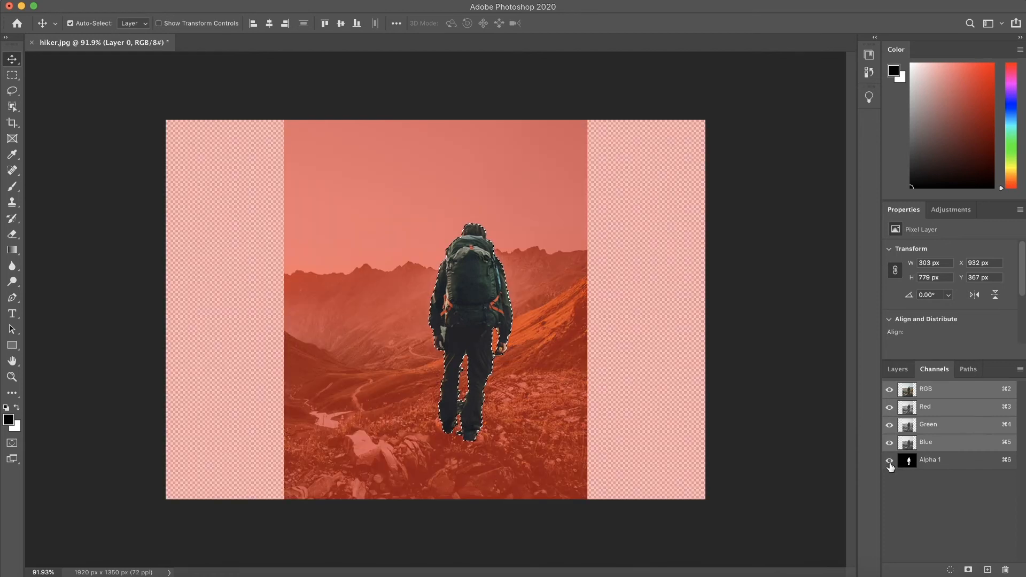
pyautogui.click(889, 462)
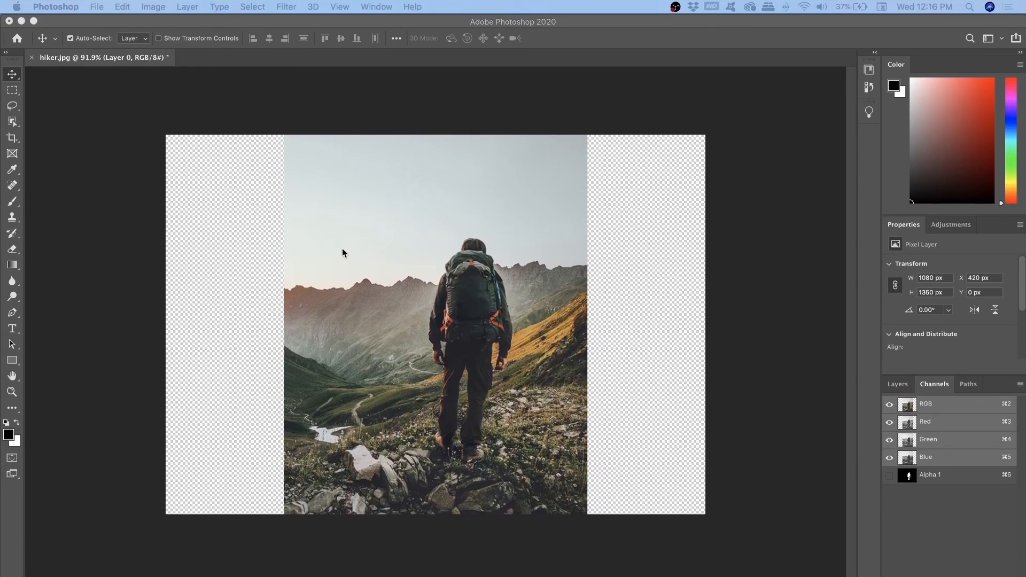
pyautogui.moveTo(150, 126)
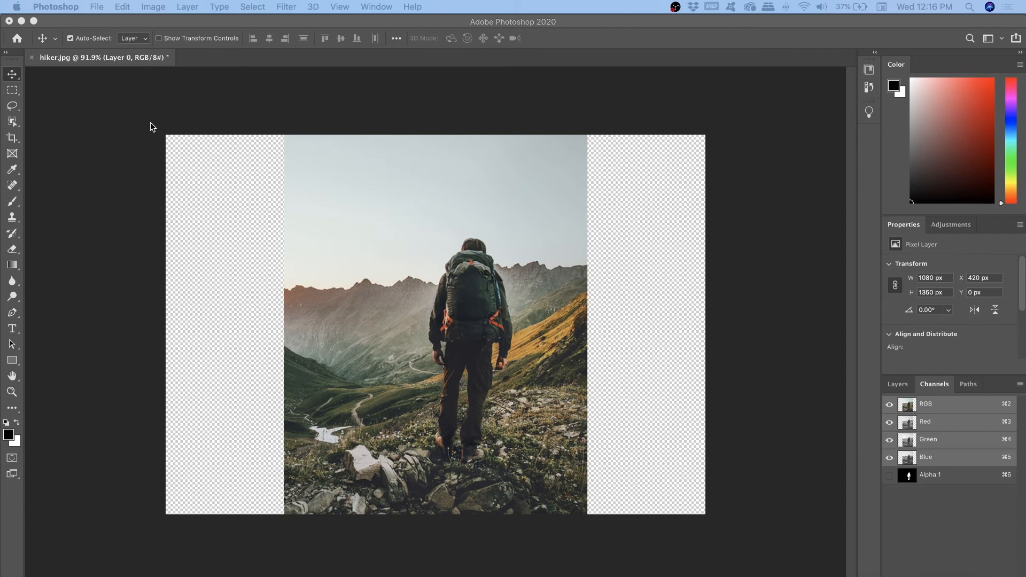
# - Start Edit > Content-Aware Scale and stretch the photo to the canvas edges
pyautogui.click(122, 7)
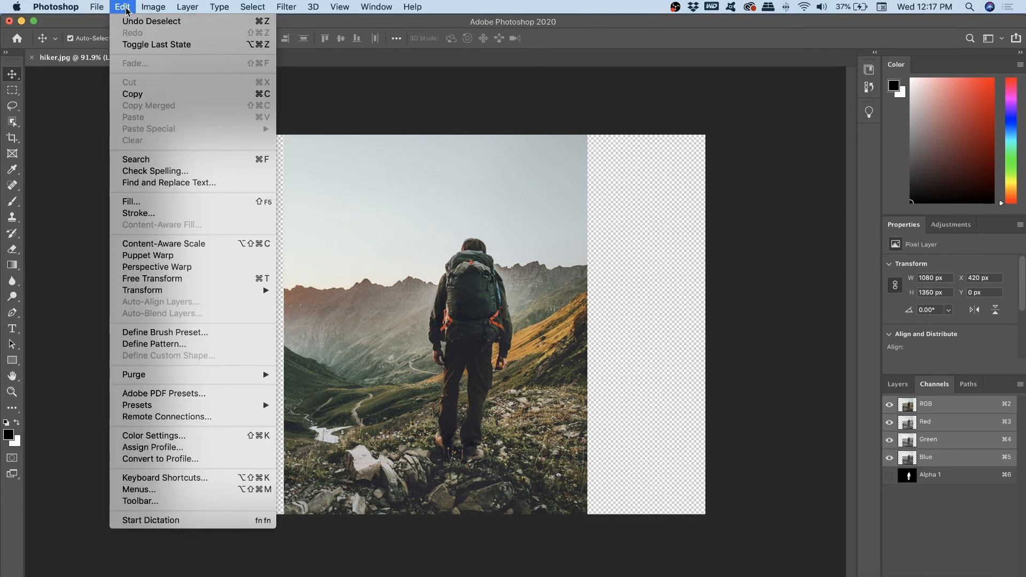
pyautogui.moveTo(163, 244)
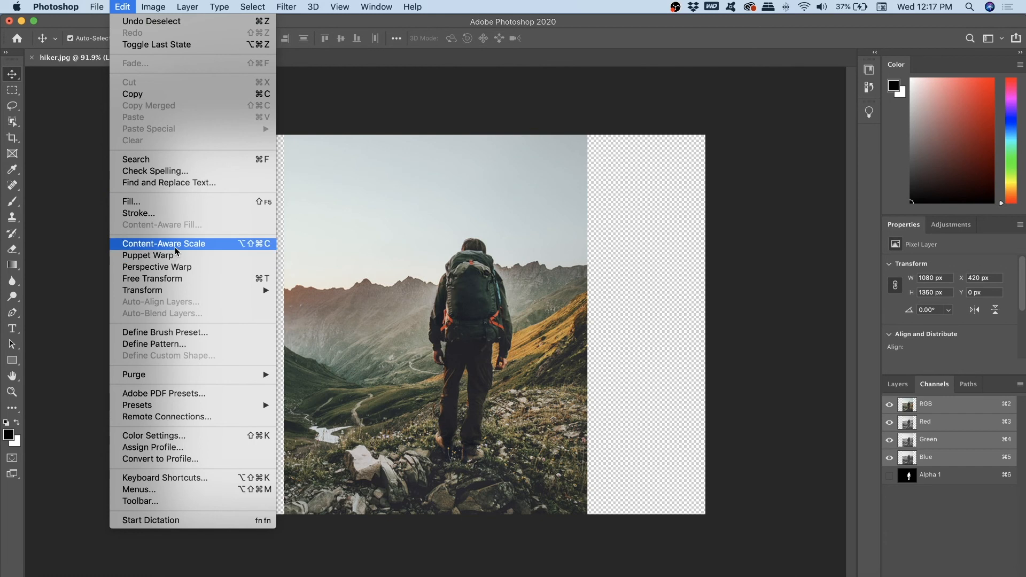
pyautogui.click(164, 244)
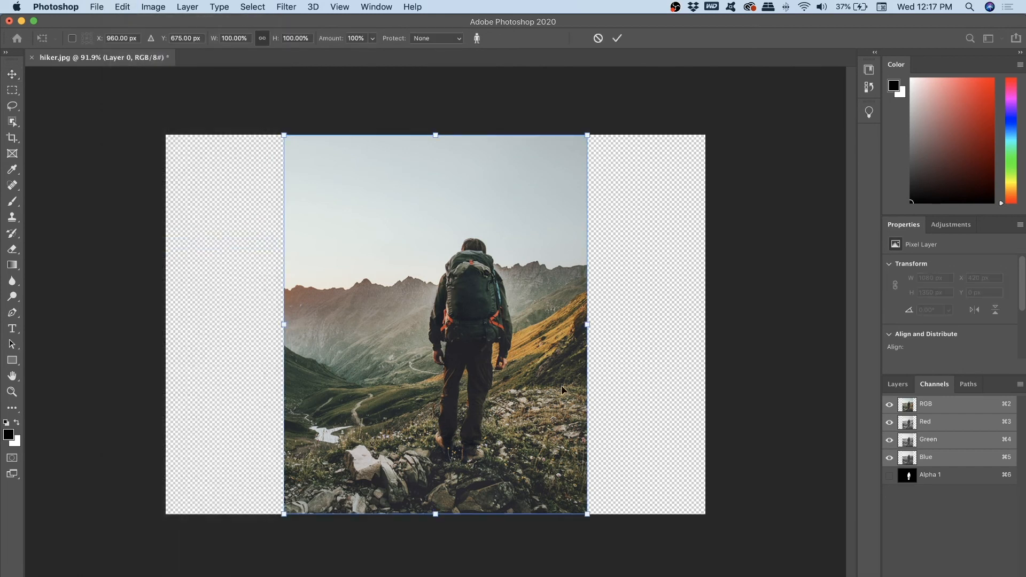
pyautogui.moveTo(587, 325)
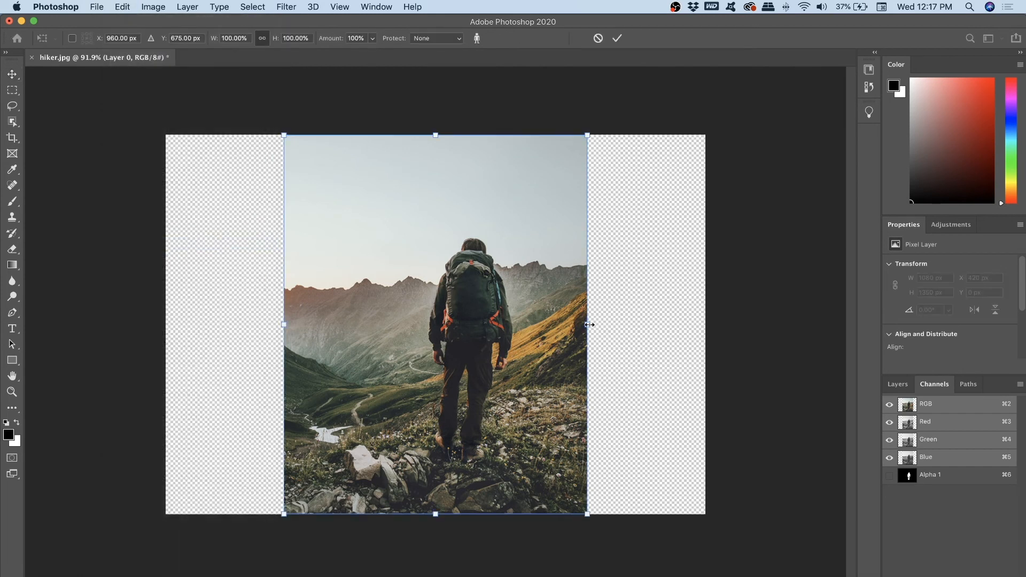
pyautogui.moveTo(587, 324); pyautogui.dragTo(705, 326)
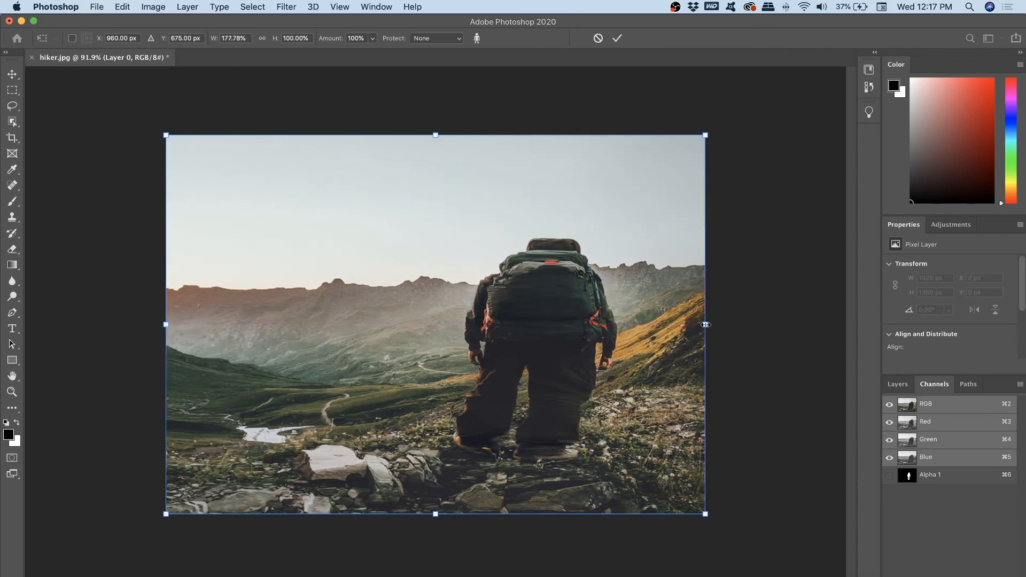
pyautogui.moveTo(521, 409)
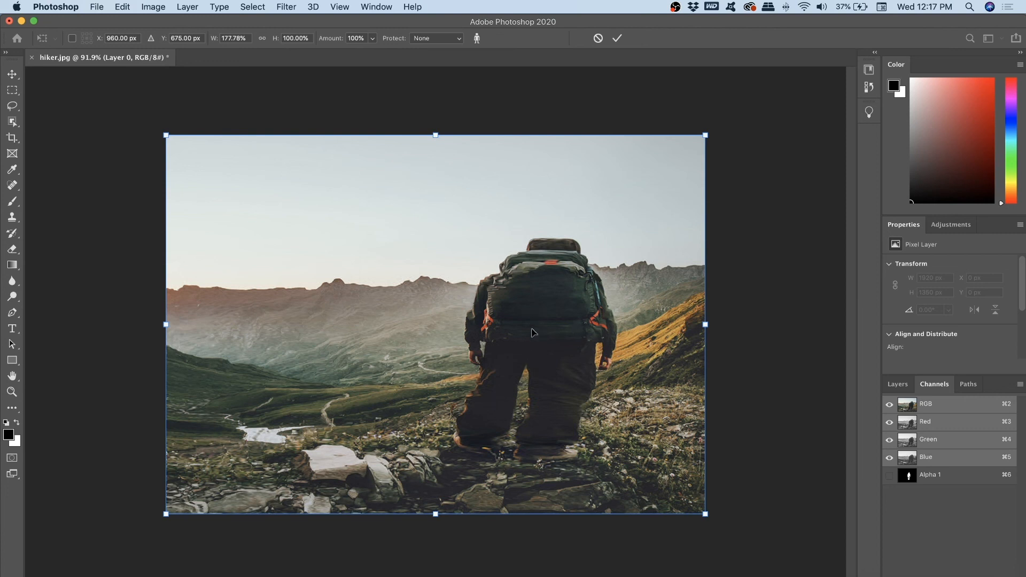
pyautogui.moveTo(478, 152)
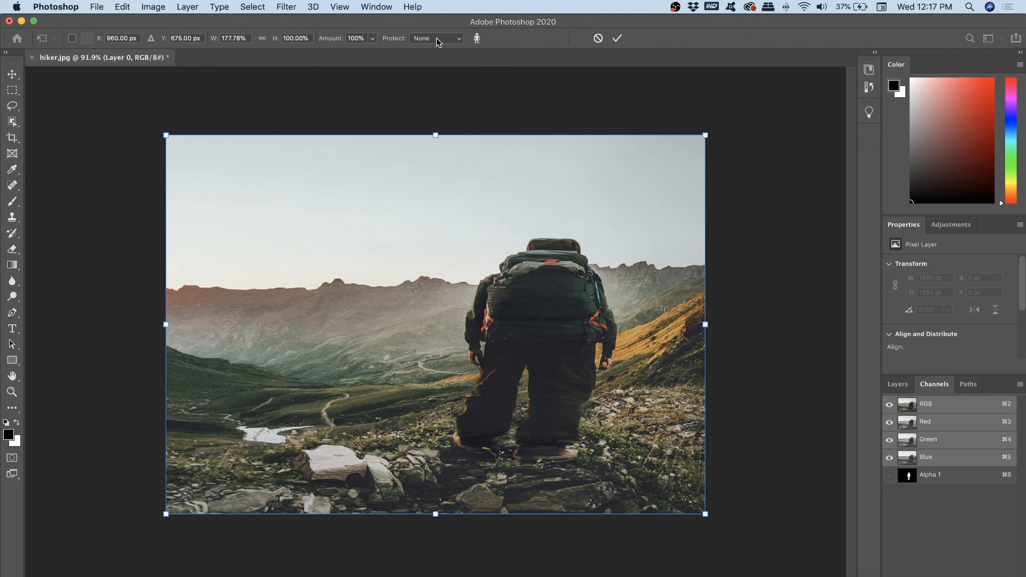
# - Set Protect to Alpha 1 and commit the content-aware scale
pyautogui.click(435, 38)
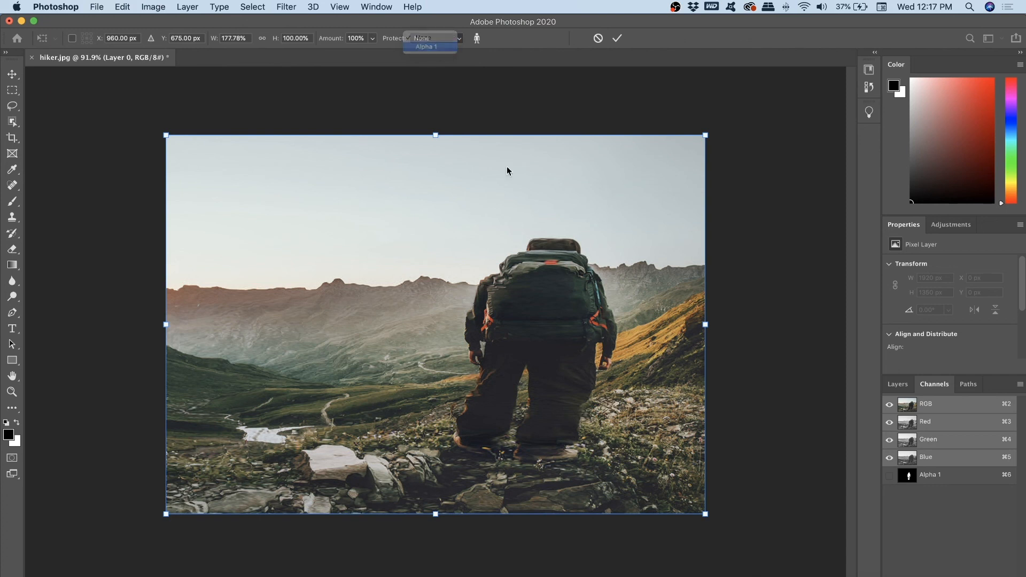
pyautogui.click(426, 46)
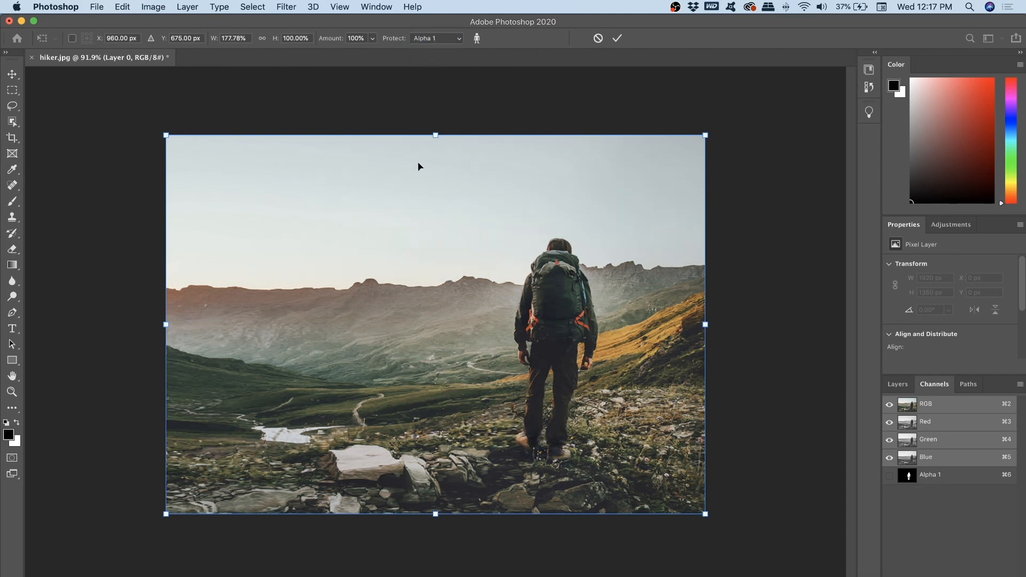
pyautogui.moveTo(560, 191)
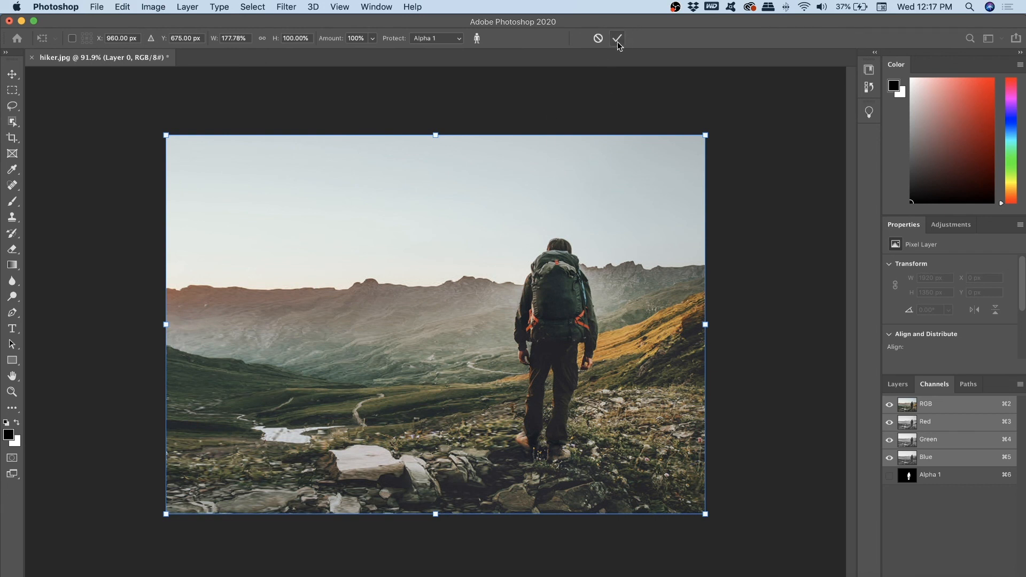
pyautogui.click(616, 38)
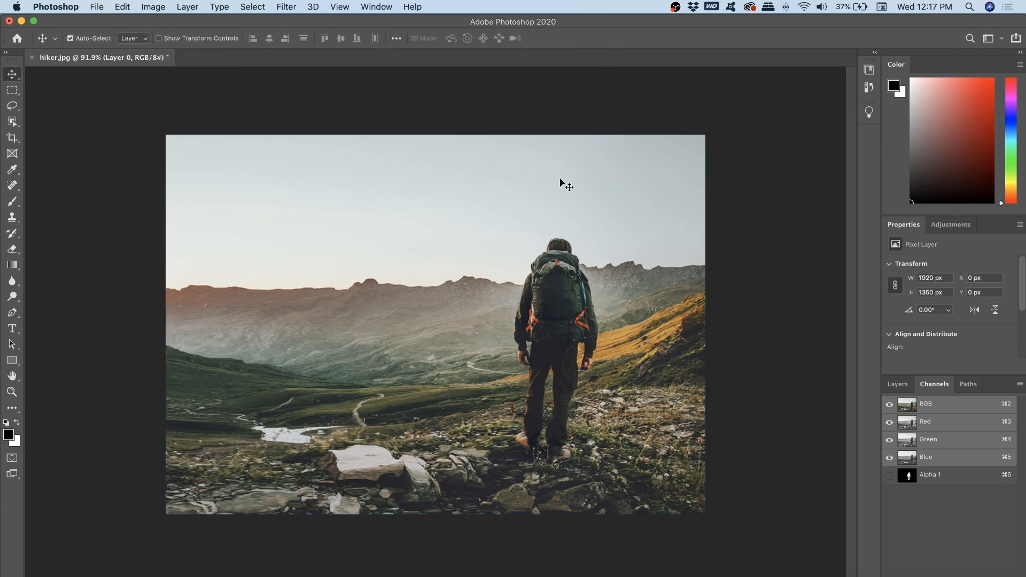